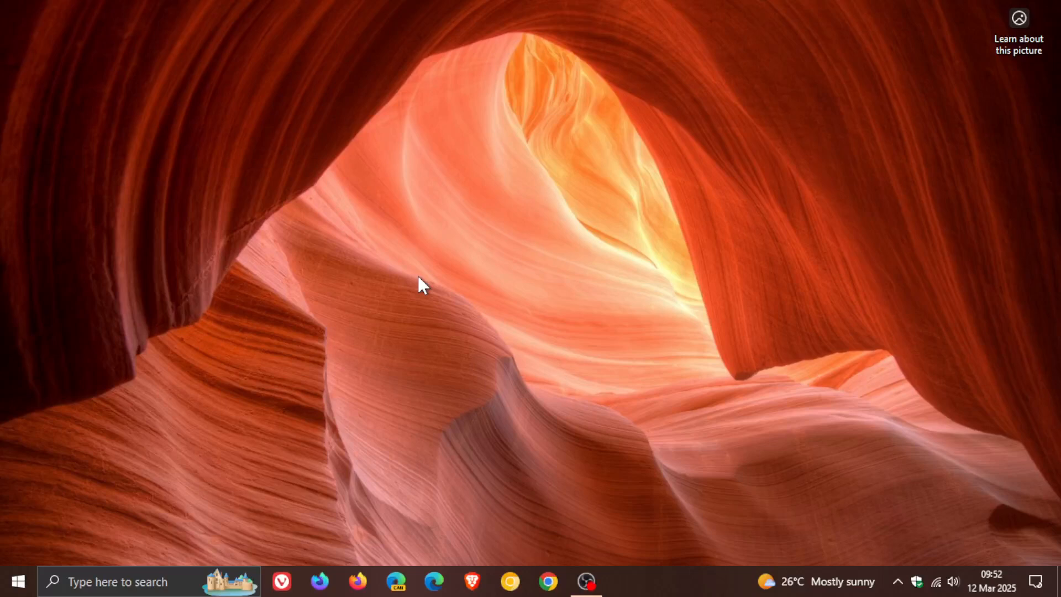
{"action": "mouse_move", "coordinate": [451, 332]}
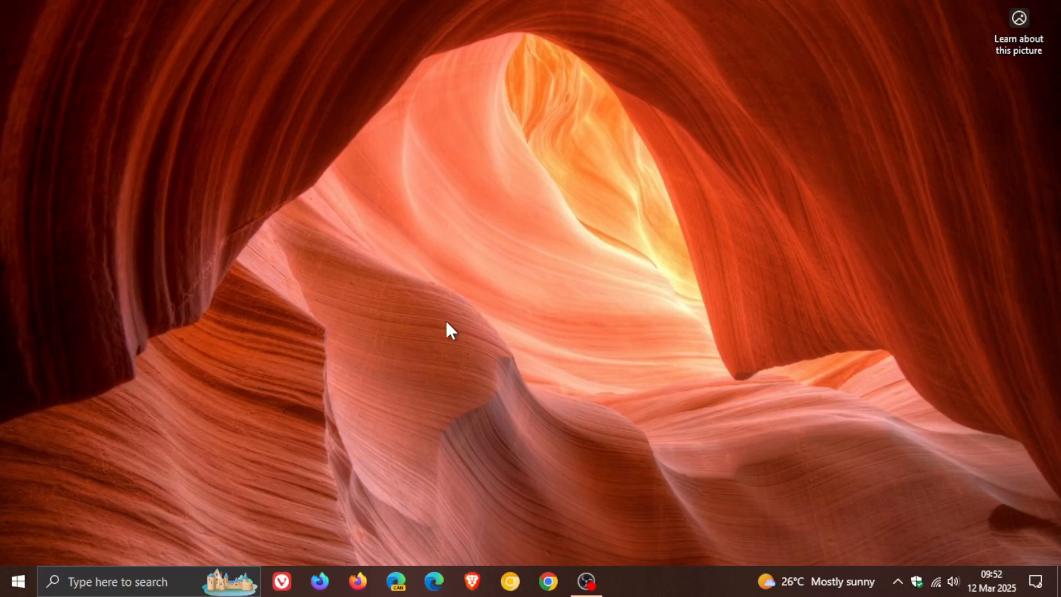
Step: Launch the Settings app from the desktop to its main category overview
{"action": "left_click", "coordinate": [16, 581]}
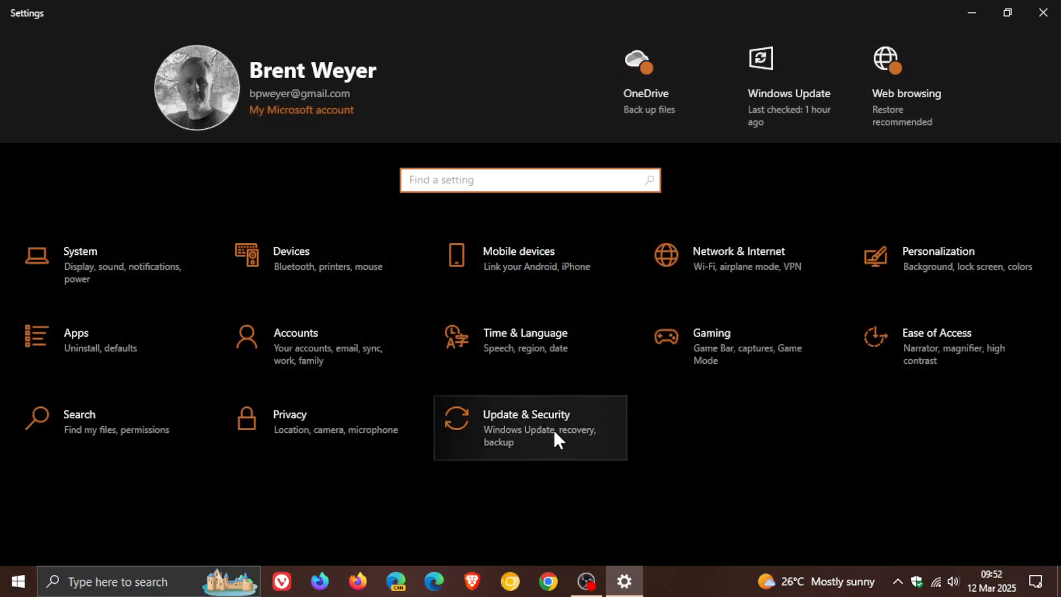
Step: Go to Update & Security so the Windows Update page reports the system as up to date
{"action": "left_click", "coordinate": [529, 426]}
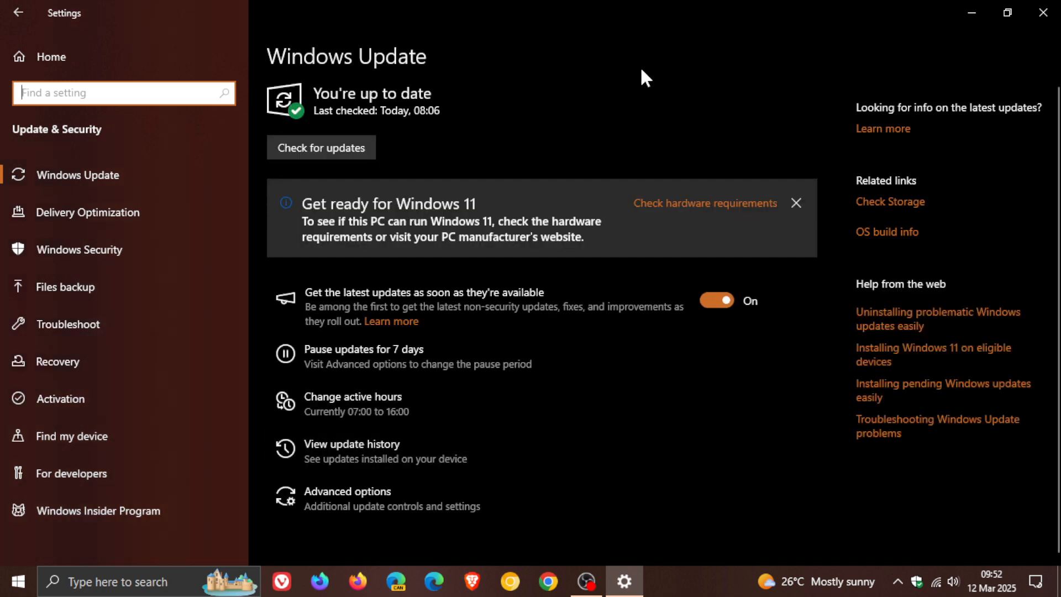
{"action": "mouse_move", "coordinate": [932, 458]}
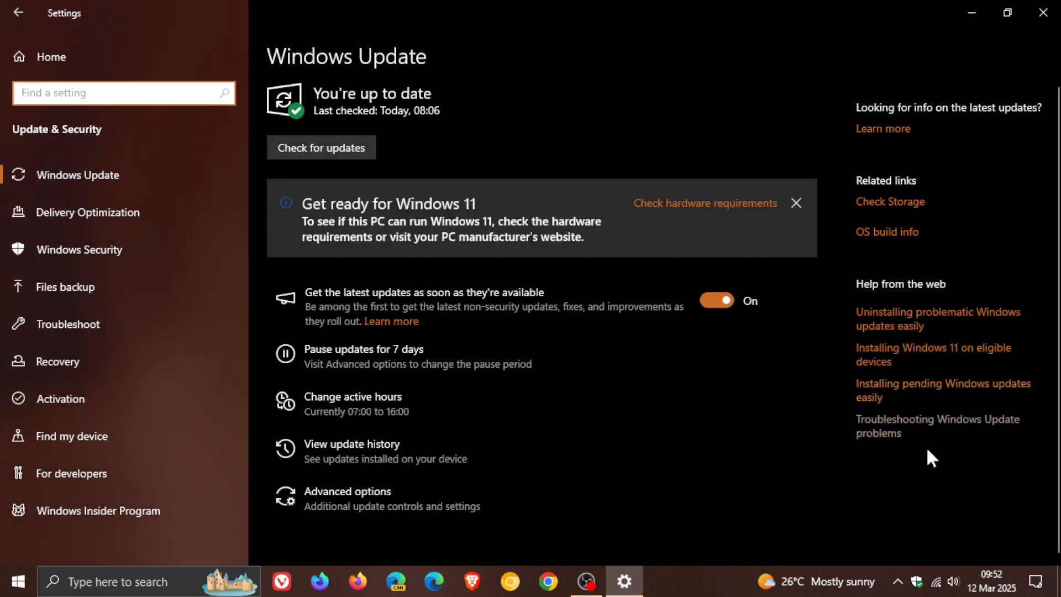
{"action": "mouse_move", "coordinate": [643, 48]}
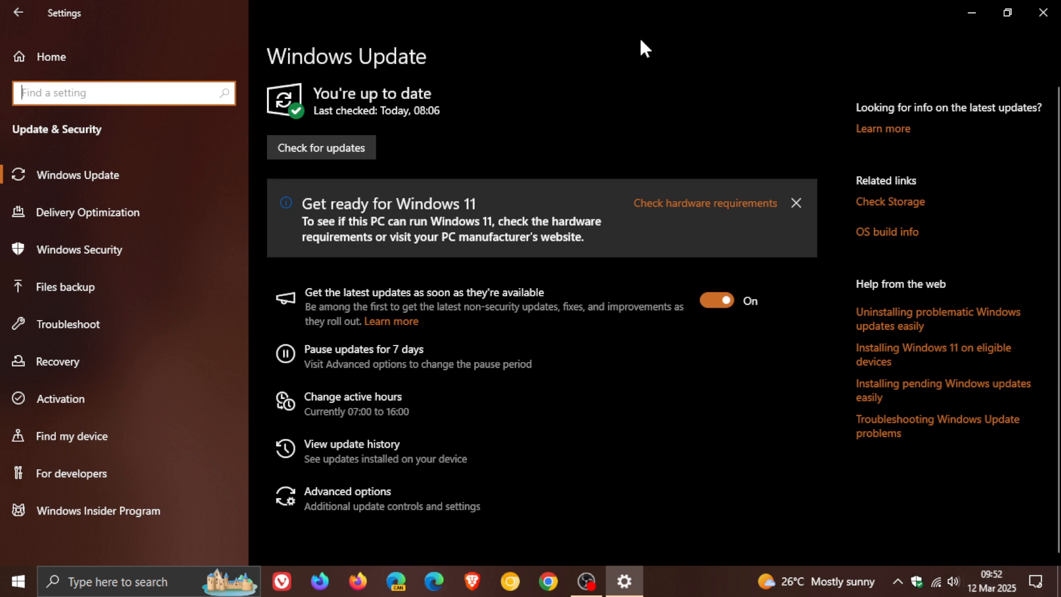
{"action": "mouse_move", "coordinate": [563, 131]}
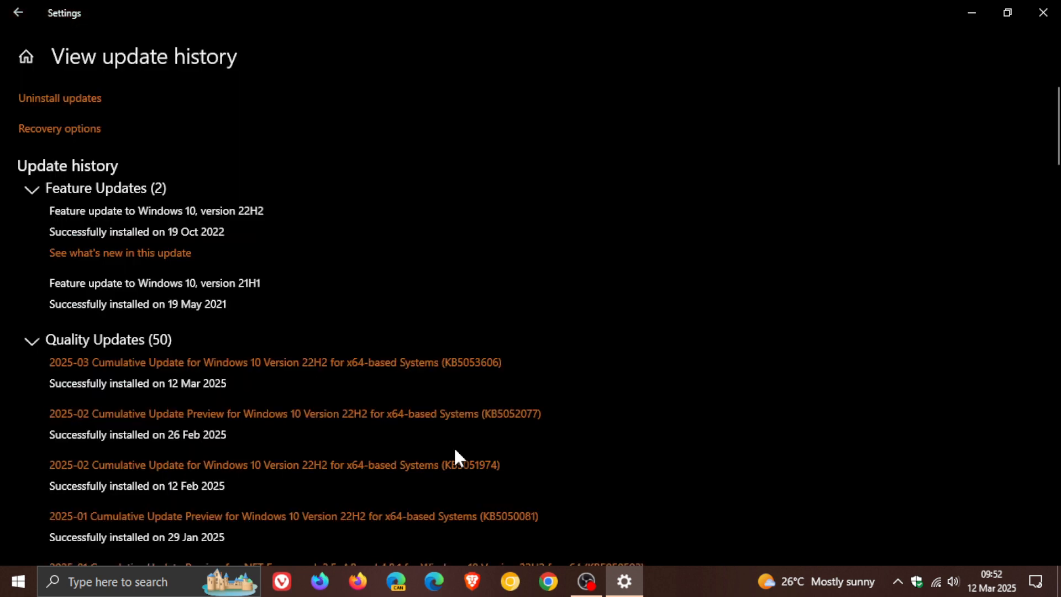
{"action": "scroll", "scroll_direction": "down", "scroll_amount": 3}
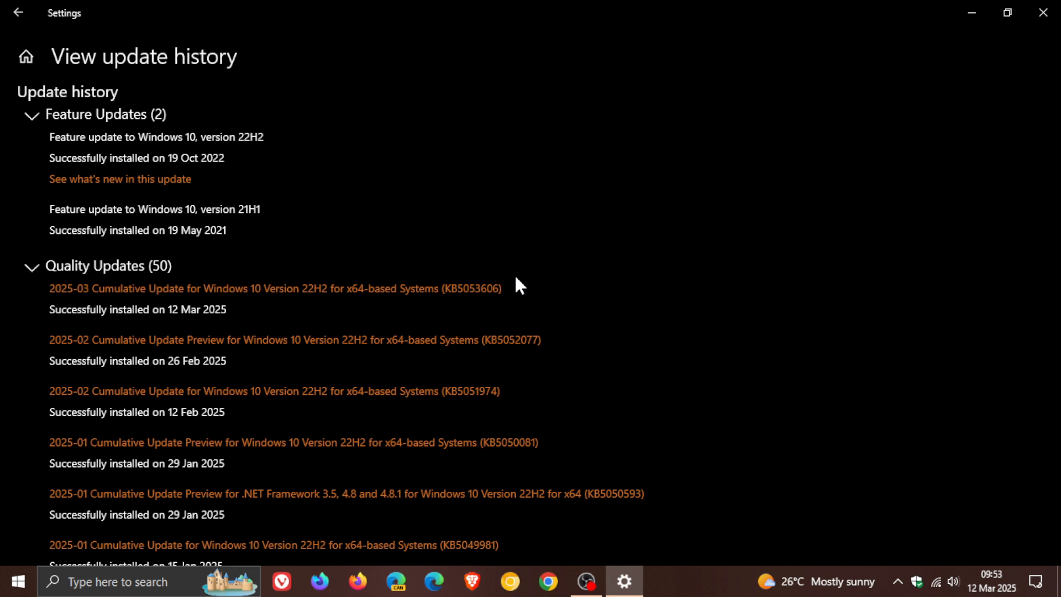
{"action": "mouse_move", "coordinate": [553, 296]}
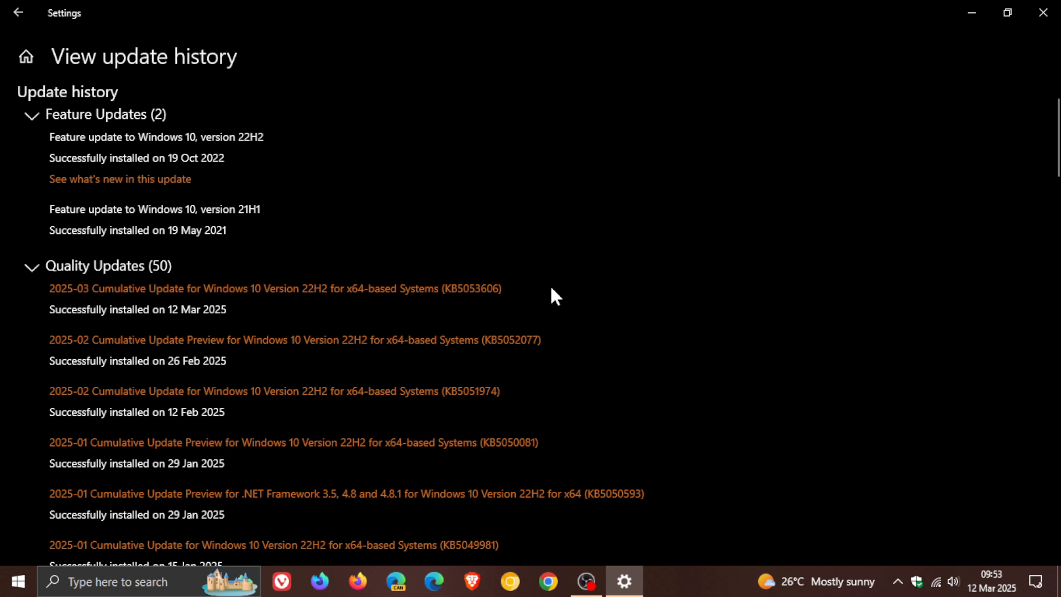
{"action": "mouse_move", "coordinate": [526, 303]}
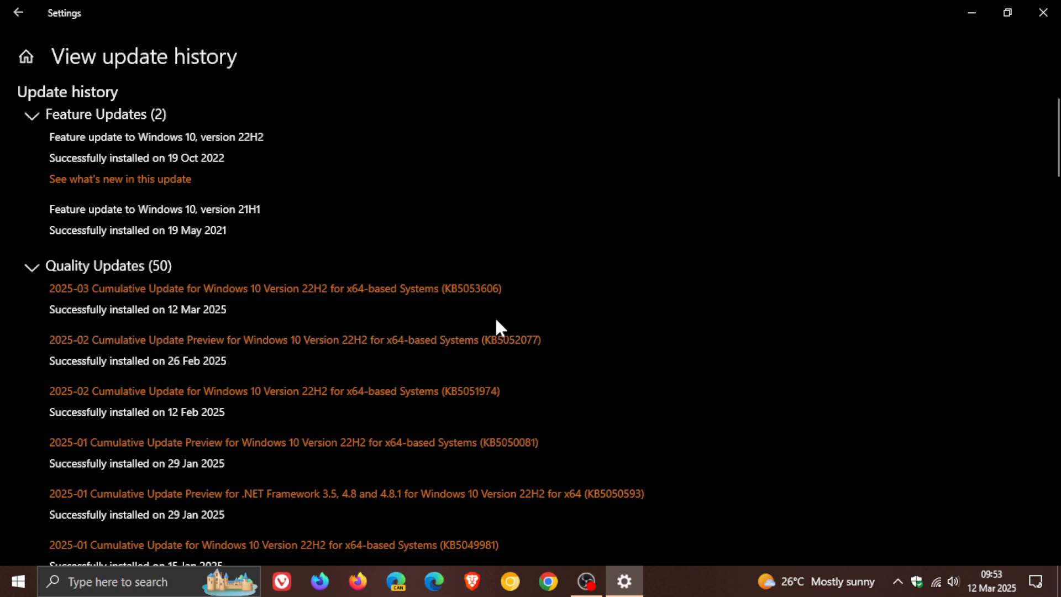
{"action": "mouse_move", "coordinate": [501, 366]}
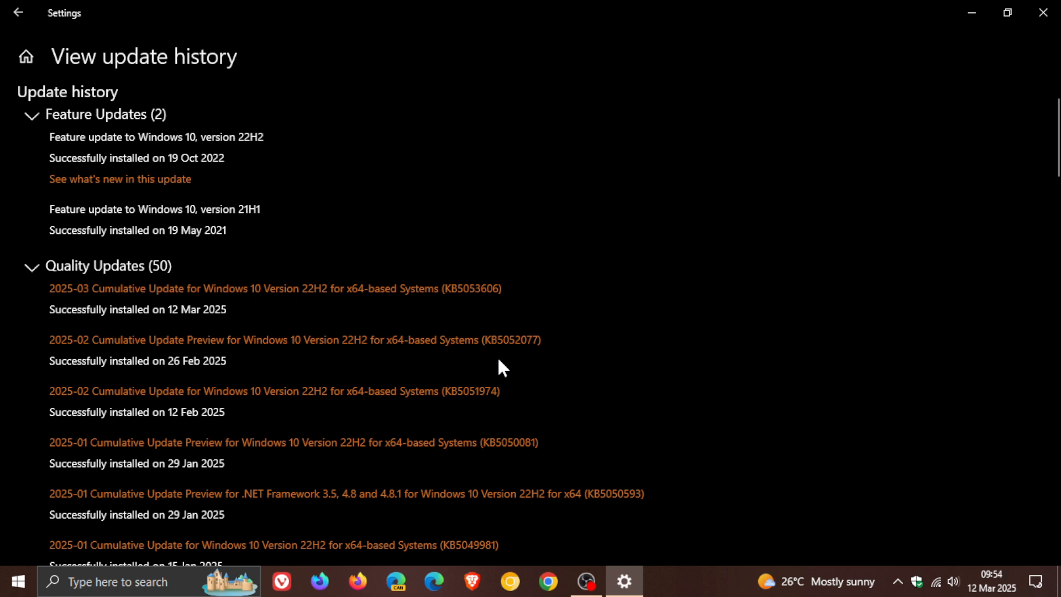
{"action": "mouse_move", "coordinate": [514, 365]}
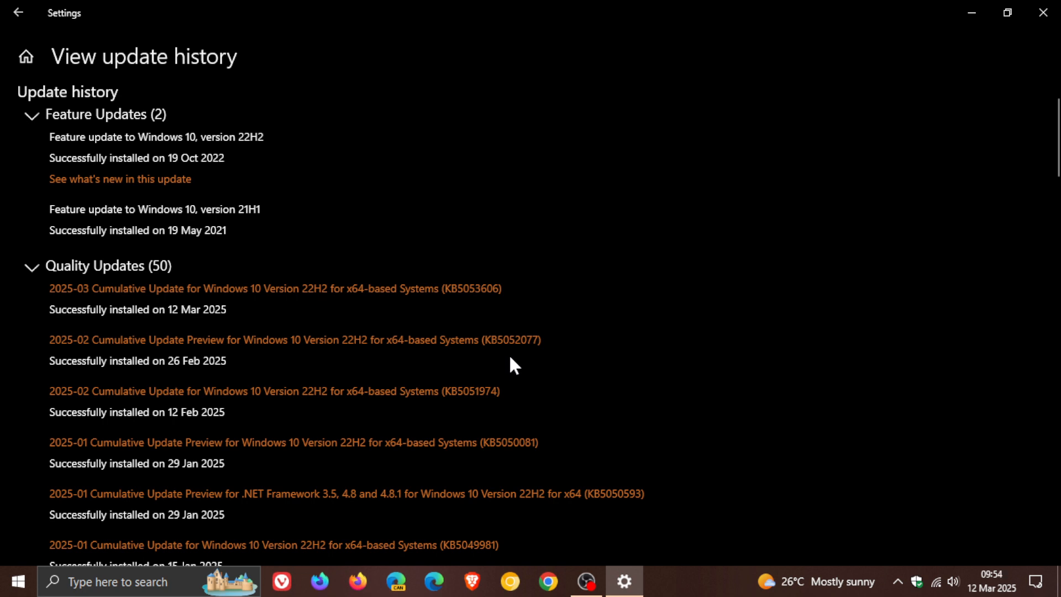
{"action": "mouse_move", "coordinate": [163, 398]}
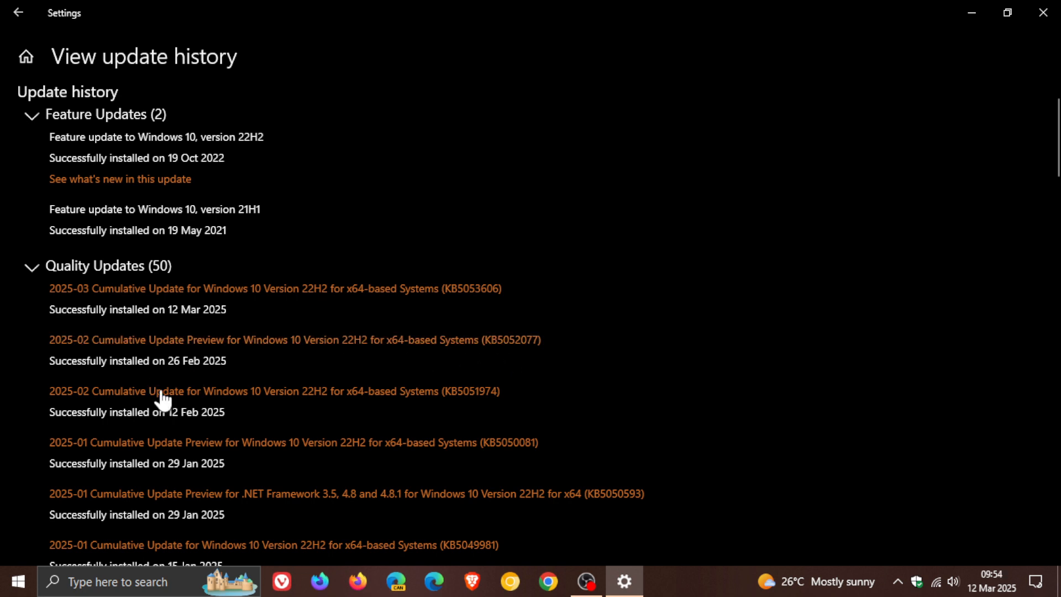
{"action": "mouse_move", "coordinate": [555, 379]}
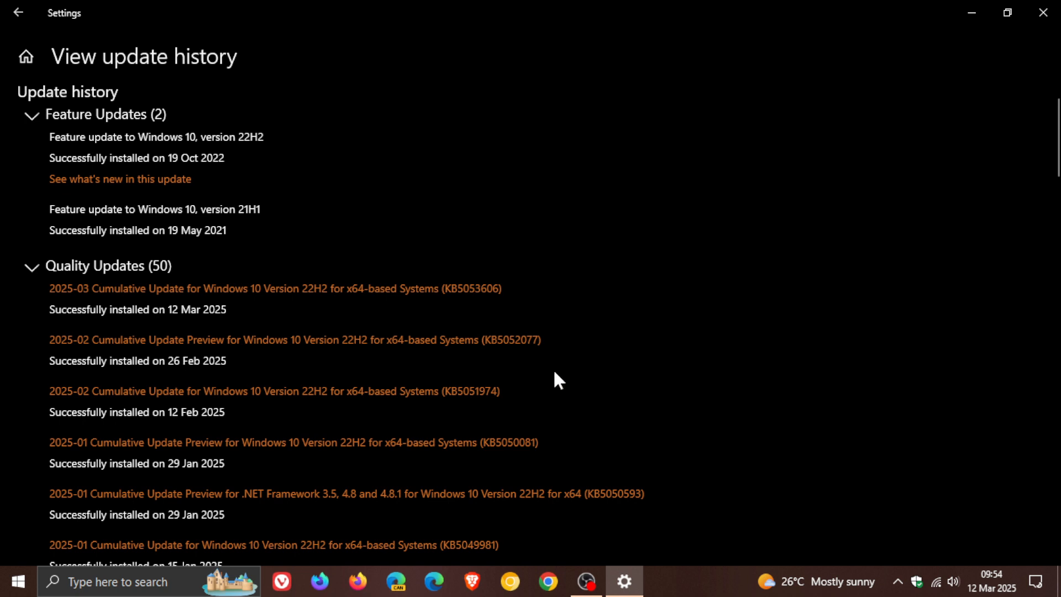
{"action": "mouse_move", "coordinate": [474, 351]}
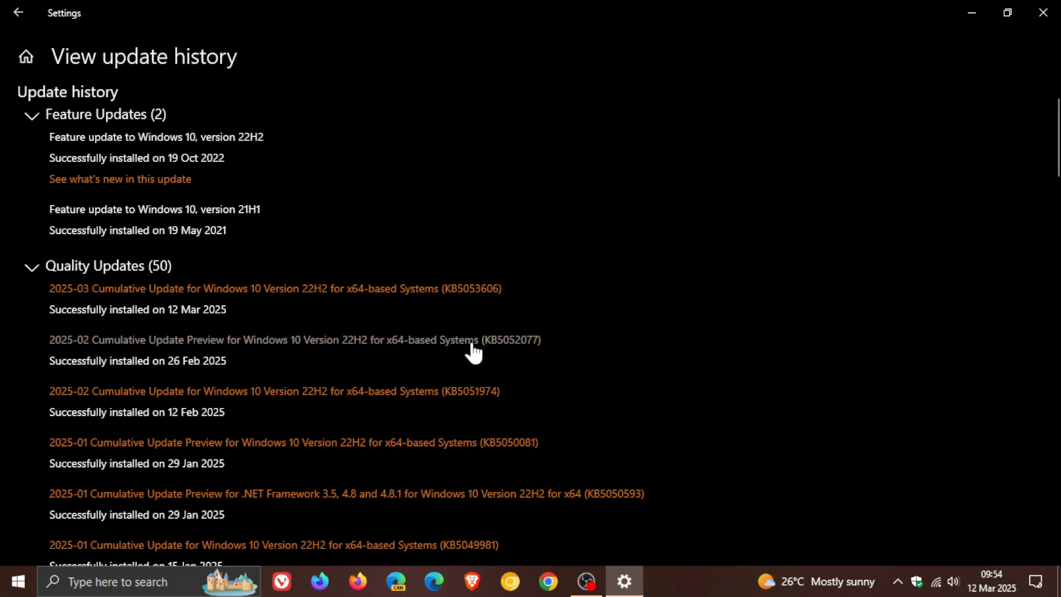
{"action": "mouse_move", "coordinate": [535, 321]}
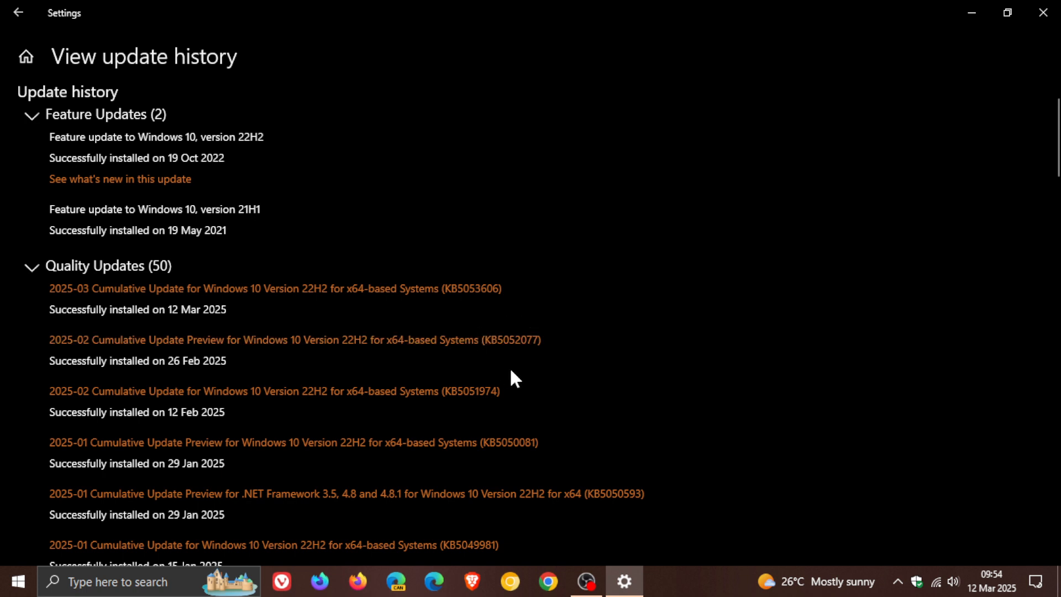
{"action": "mouse_move", "coordinate": [433, 294]}
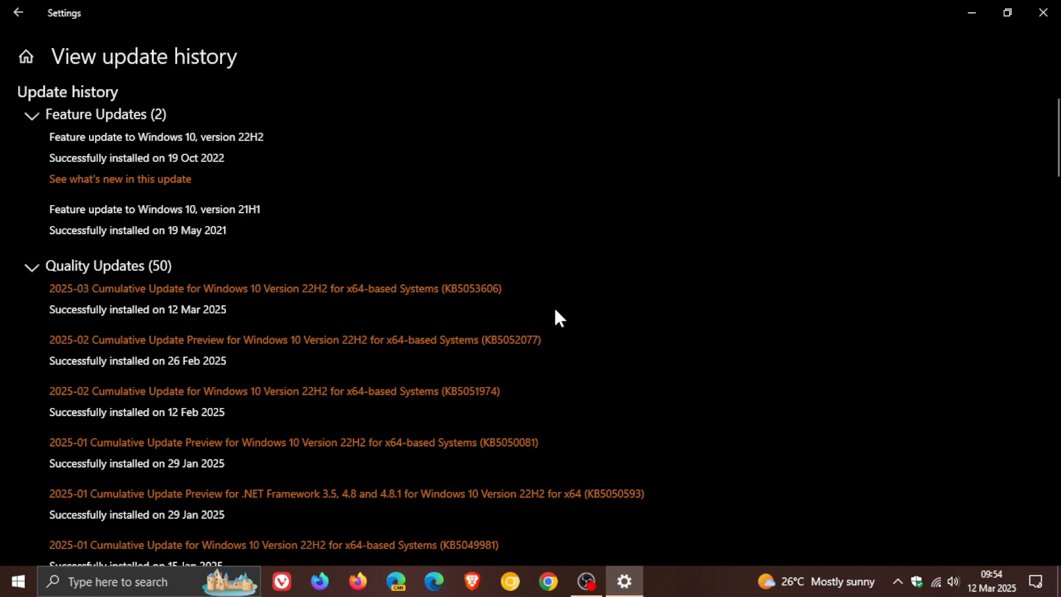
{"action": "mouse_move", "coordinate": [583, 340]}
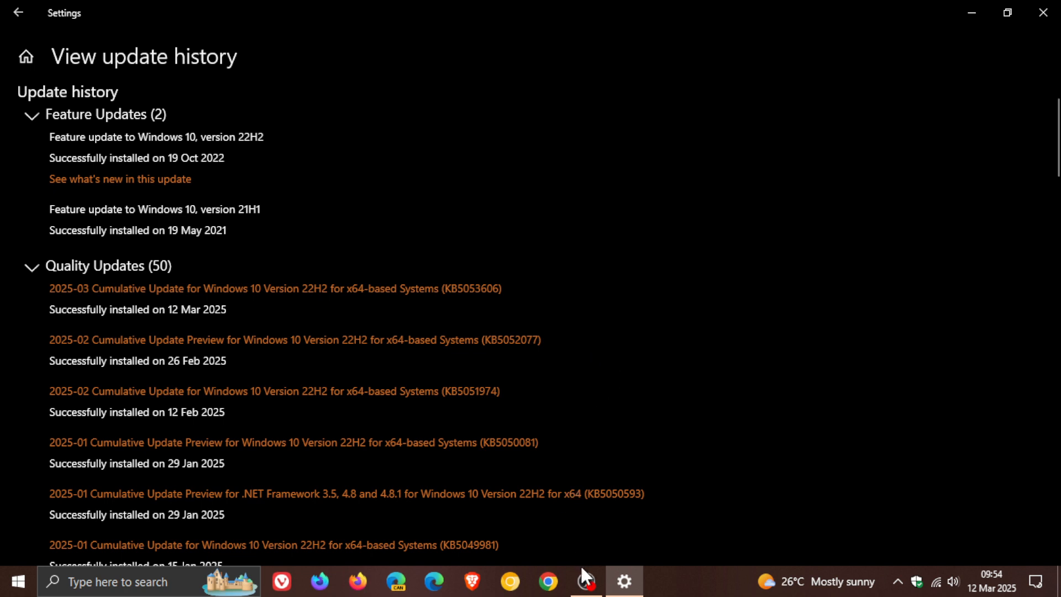
{"action": "mouse_move", "coordinate": [586, 581]}
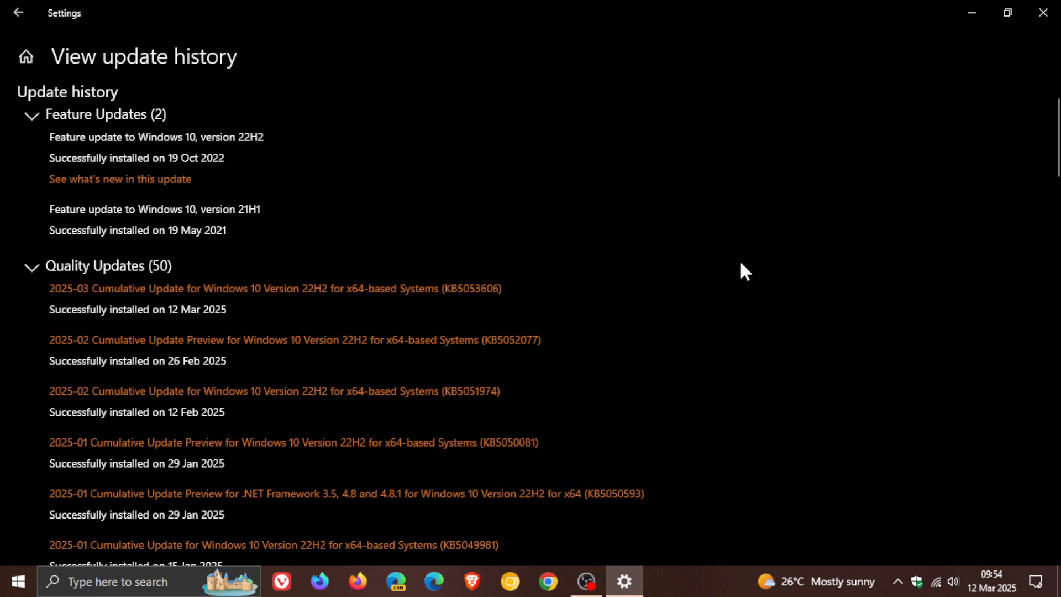
{"action": "mouse_move", "coordinate": [577, 349]}
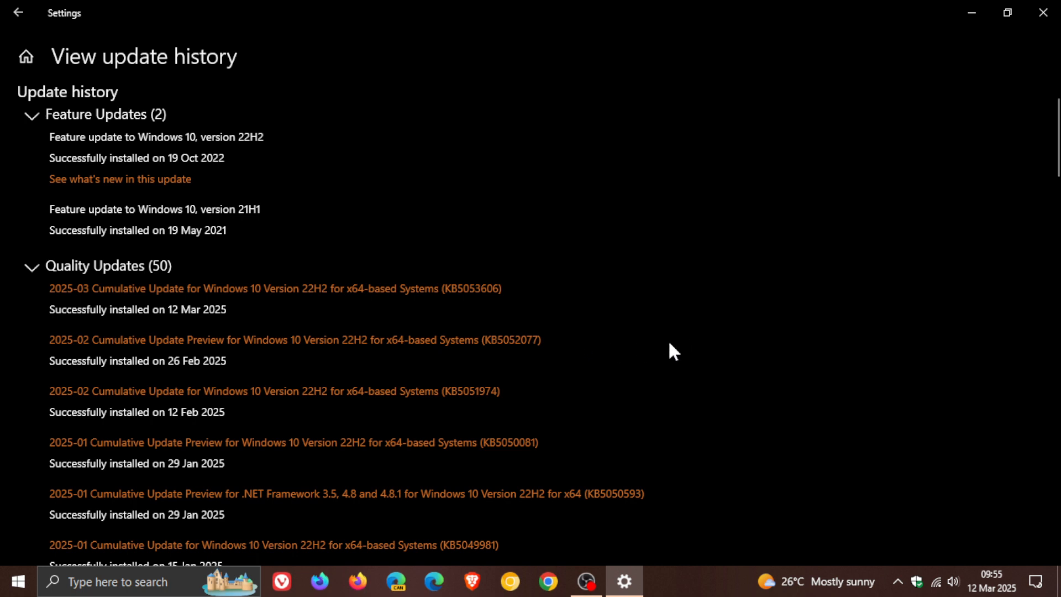
{"action": "mouse_move", "coordinate": [969, 72]}
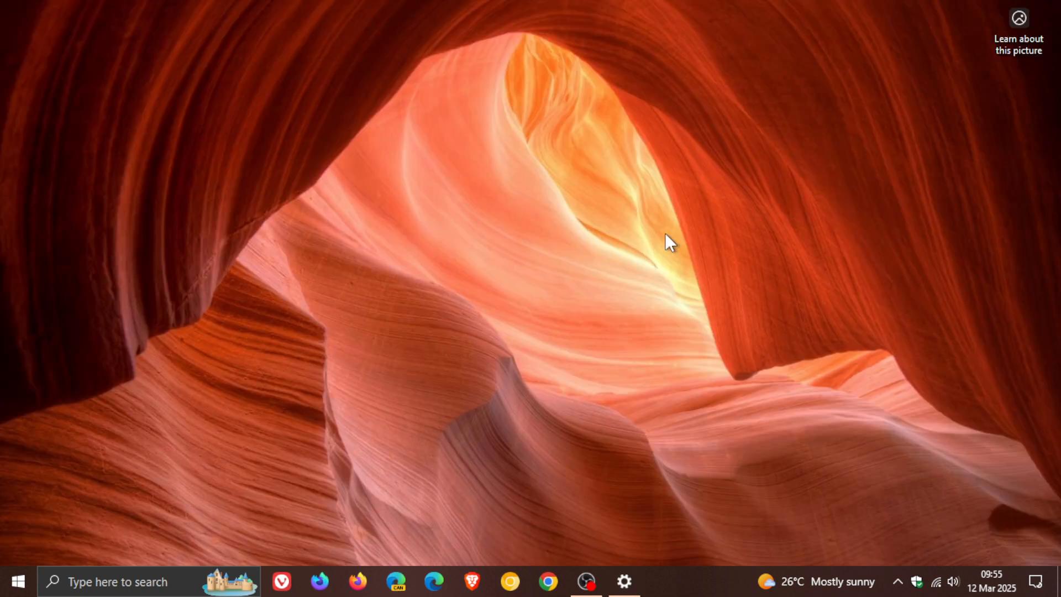
{"action": "mouse_move", "coordinate": [644, 247]}
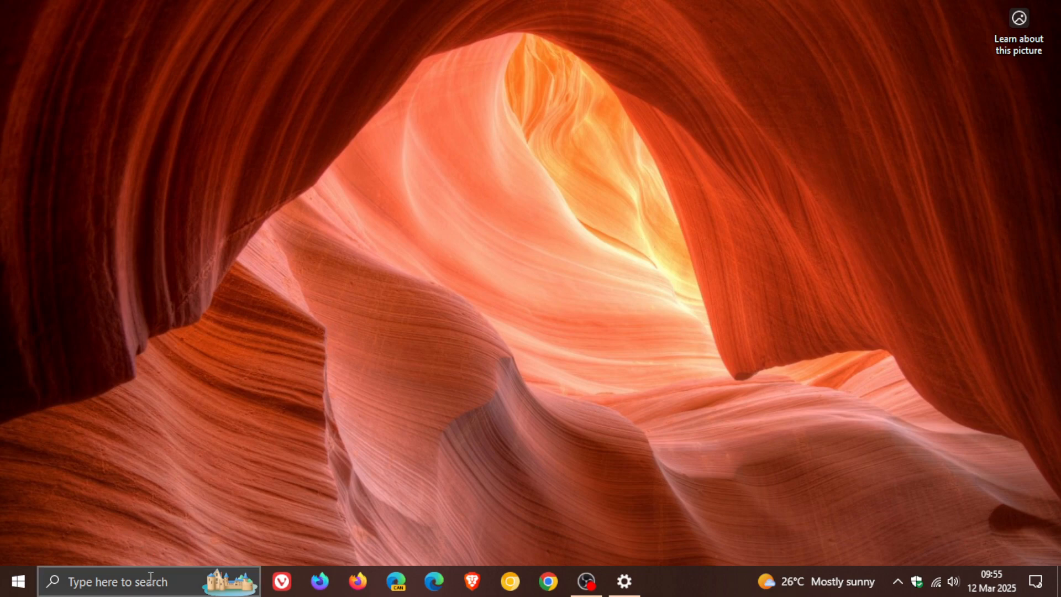
Step: Search the taskbar for 'winver' and run winver.exe to show the About Windows dialog
{"action": "left_click", "coordinate": [122, 580]}
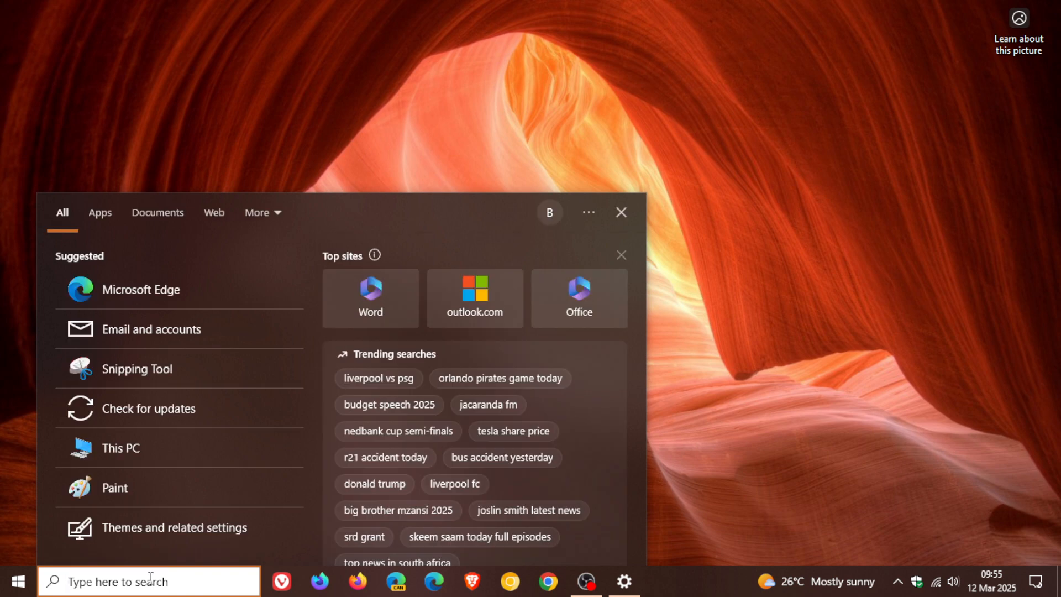
{"action": "type", "text": "weather"}
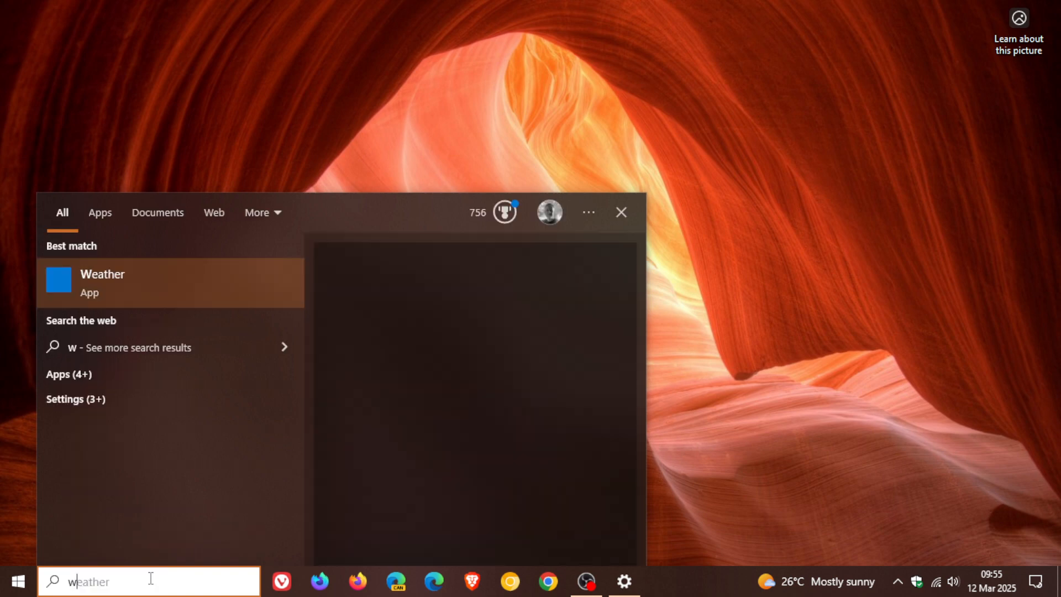
{"action": "type", "text": "winver"}
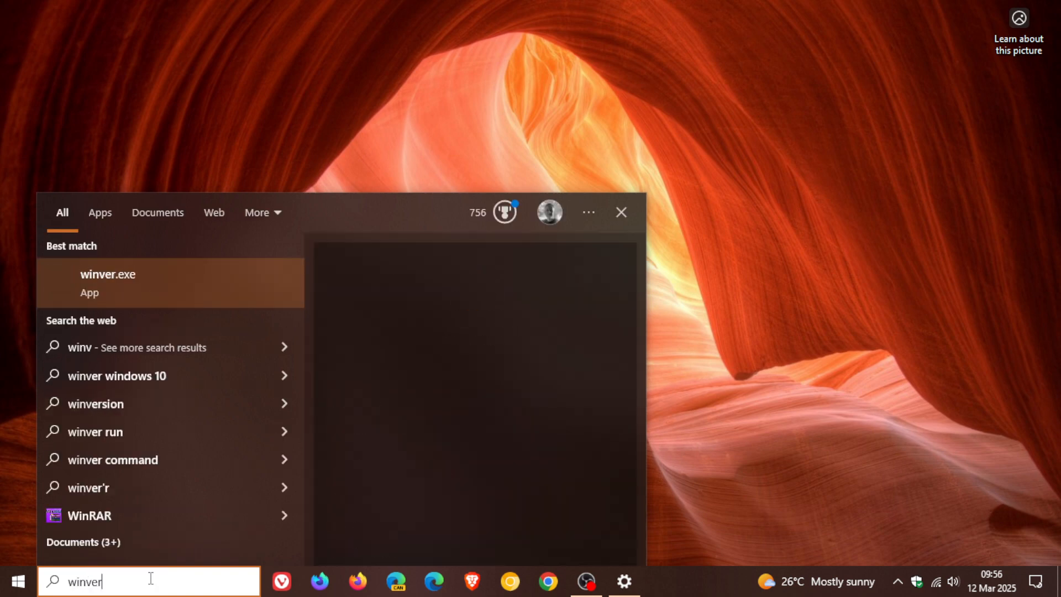
{"action": "left_click", "coordinate": [107, 274]}
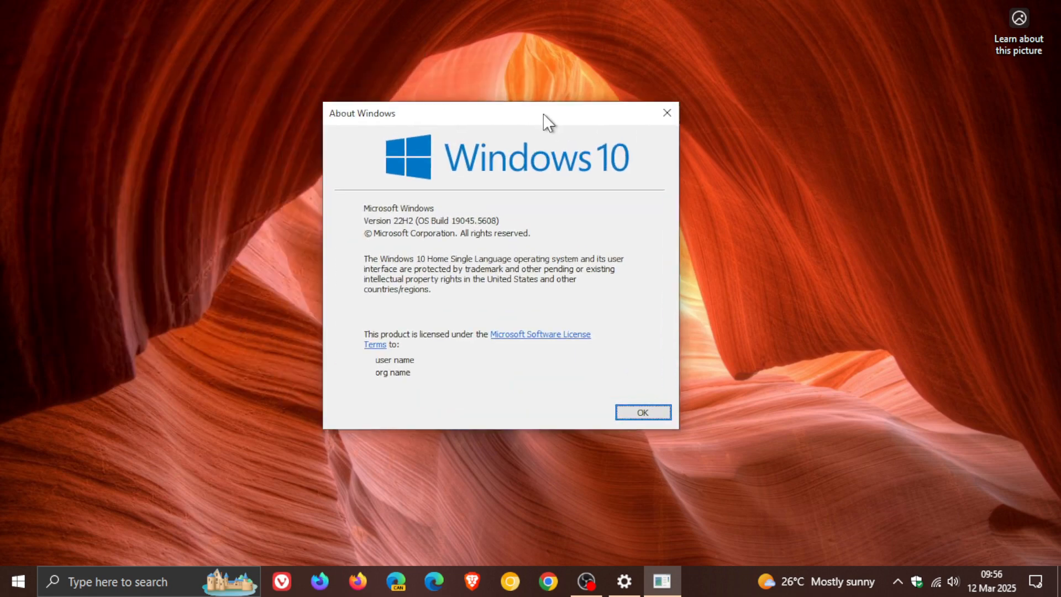
Step: Centre the About Windows dialog showing Version 22H2, OS Build 19045.5608, then dismiss it with OK
{"action": "left_click_drag", "start_coordinate": [548, 113], "coordinate": [628, 129]}
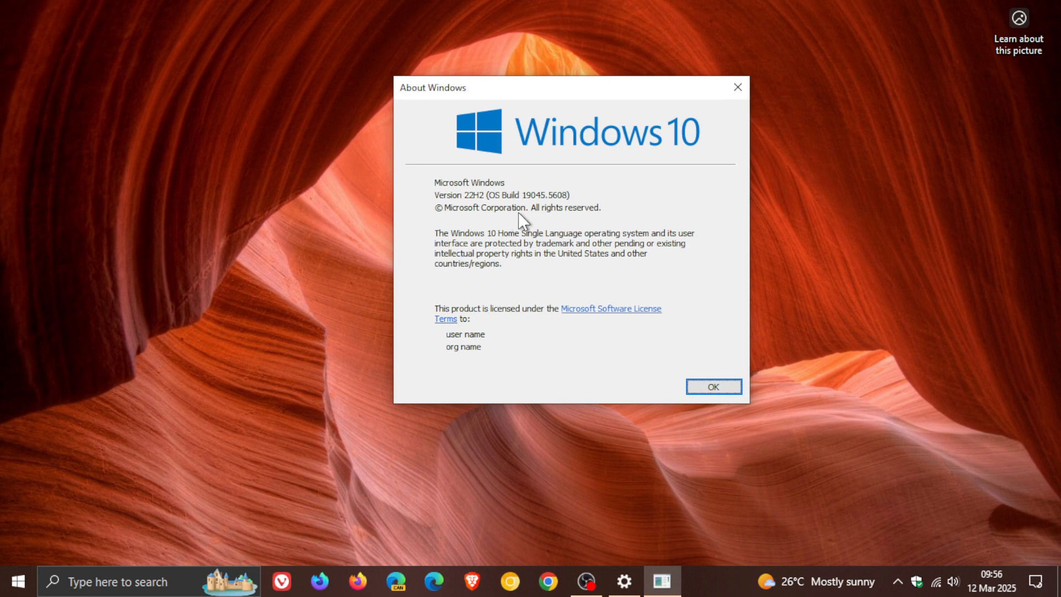
{"action": "mouse_move", "coordinate": [532, 213]}
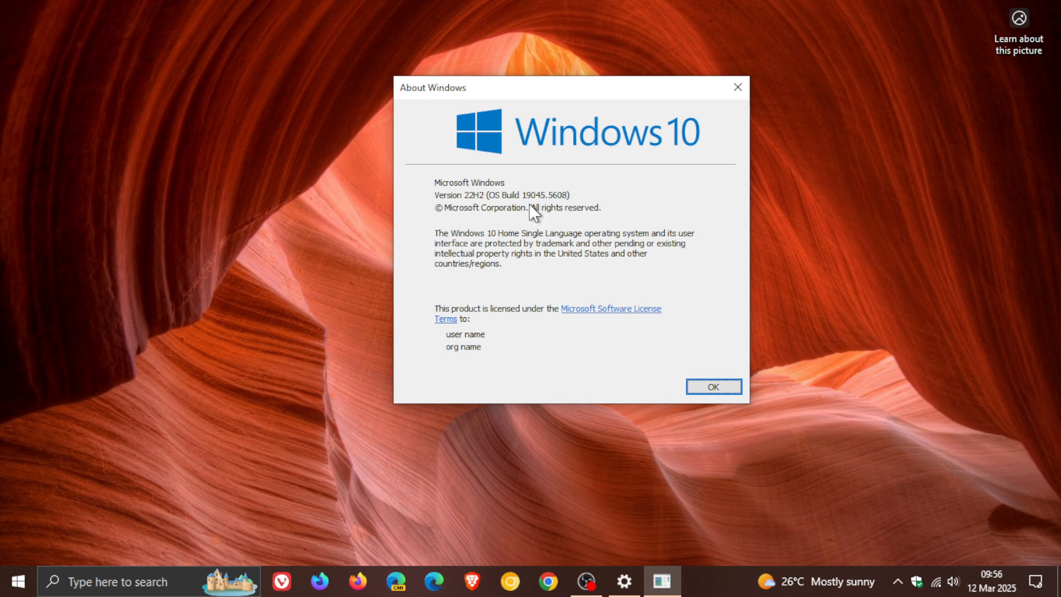
{"action": "mouse_move", "coordinate": [564, 216]}
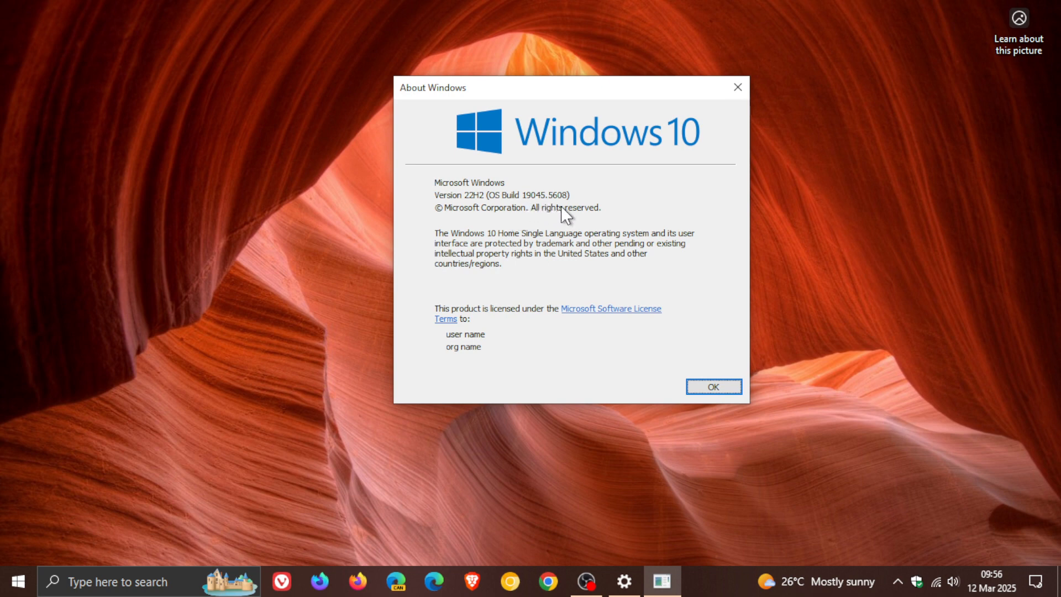
{"action": "left_click", "coordinate": [710, 387]}
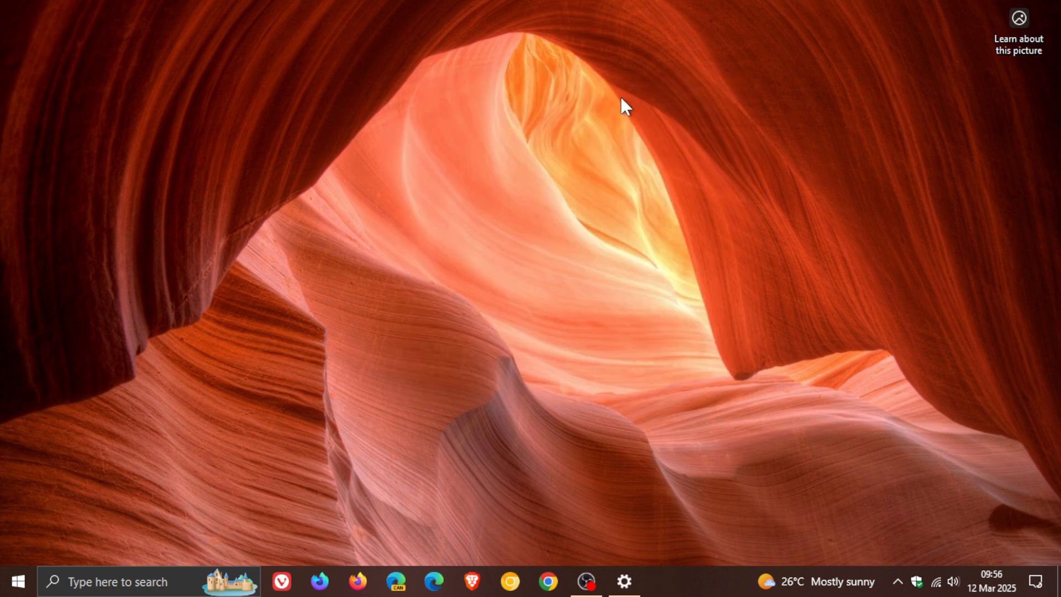
{"action": "mouse_move", "coordinate": [609, 216]}
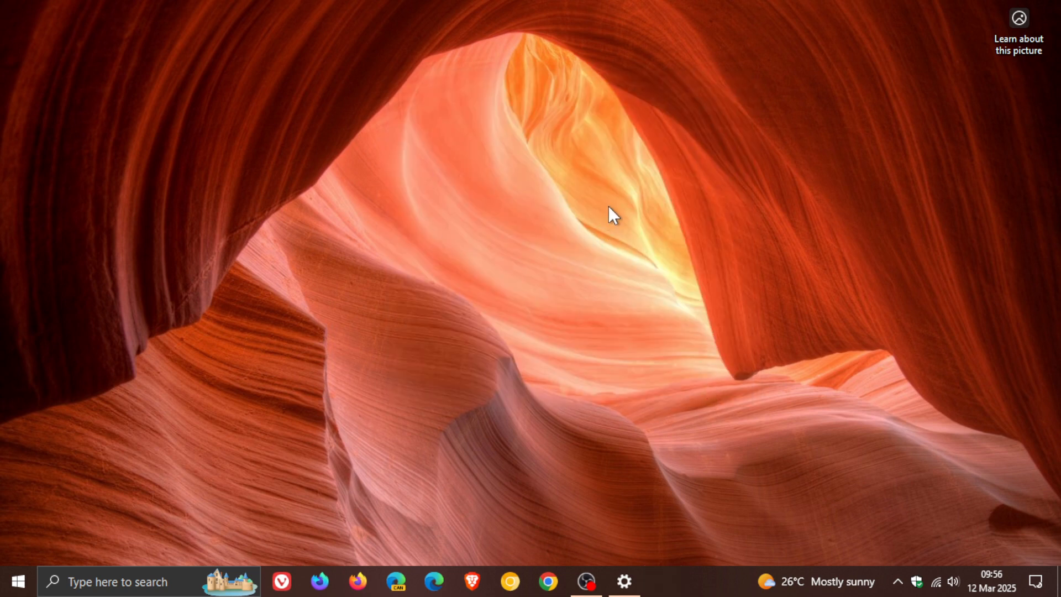